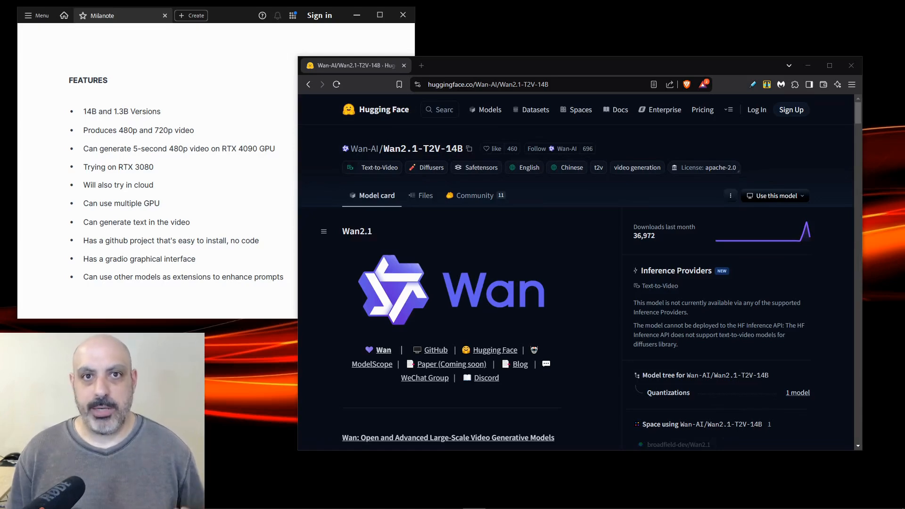
- Clone the Wan2.1 repository and move into the cloned Wan2.1 folder
{"action": "scroll", "scroll_direction": "down", "scroll_amount": 3}
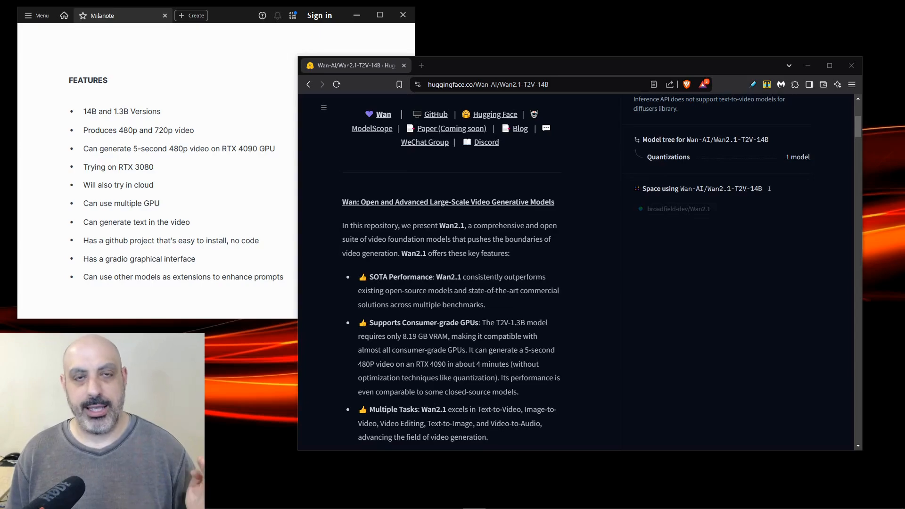
{"action": "scroll", "scroll_direction": "down", "scroll_amount": 3}
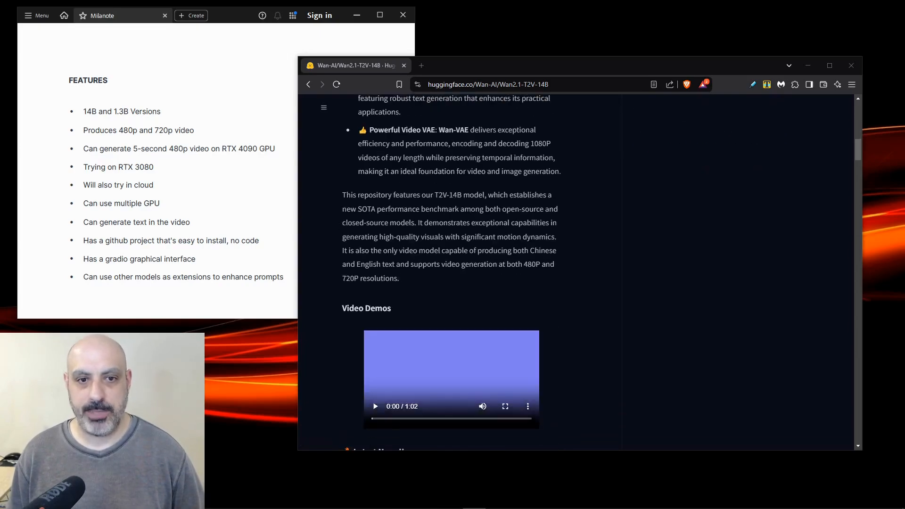
{"action": "scroll", "scroll_direction": "down", "scroll_amount": 3}
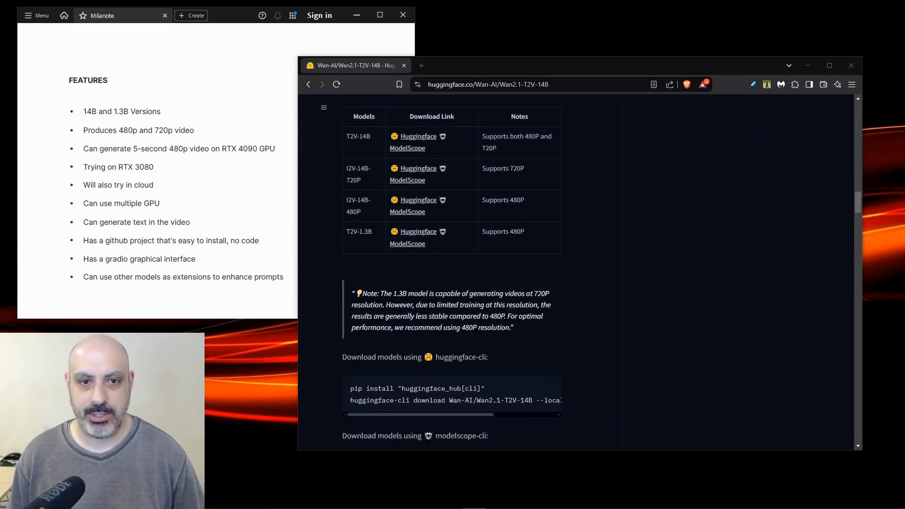
{"action": "scroll", "scroll_direction": "down", "scroll_amount": 3}
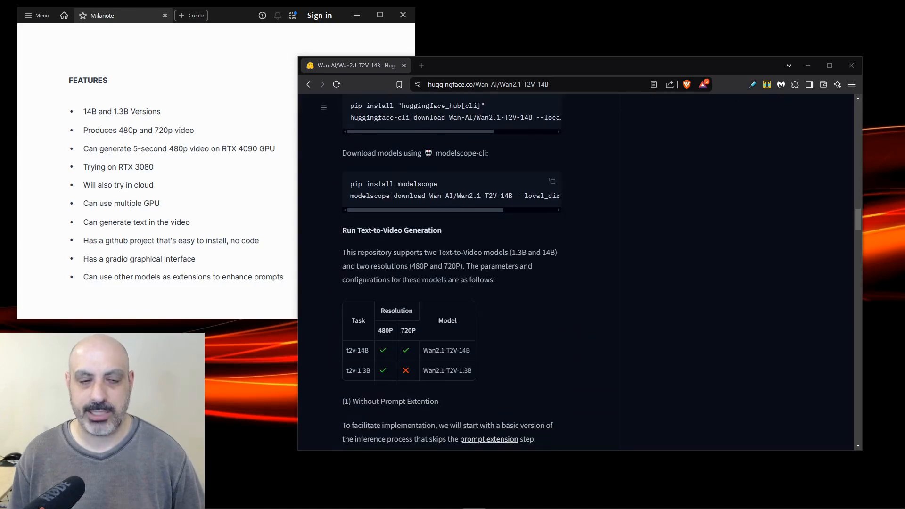
{"action": "scroll", "scroll_direction": "up", "scroll_amount": 3}
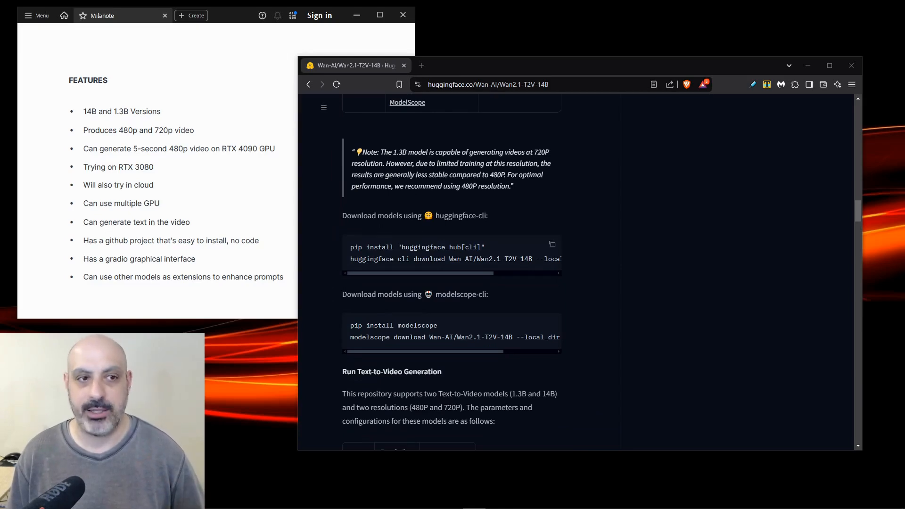
{"action": "scroll", "scroll_direction": "down", "scroll_amount": 3}
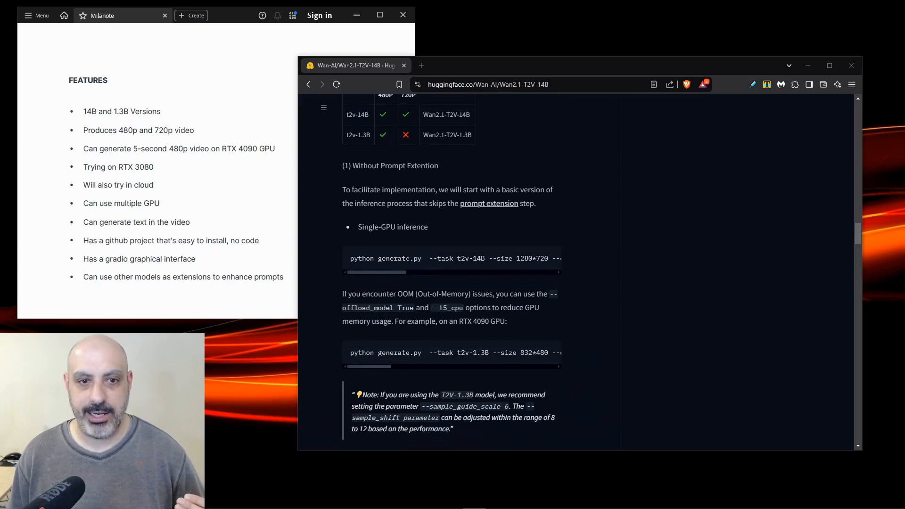
{"action": "scroll", "scroll_direction": "down", "scroll_amount": 3}
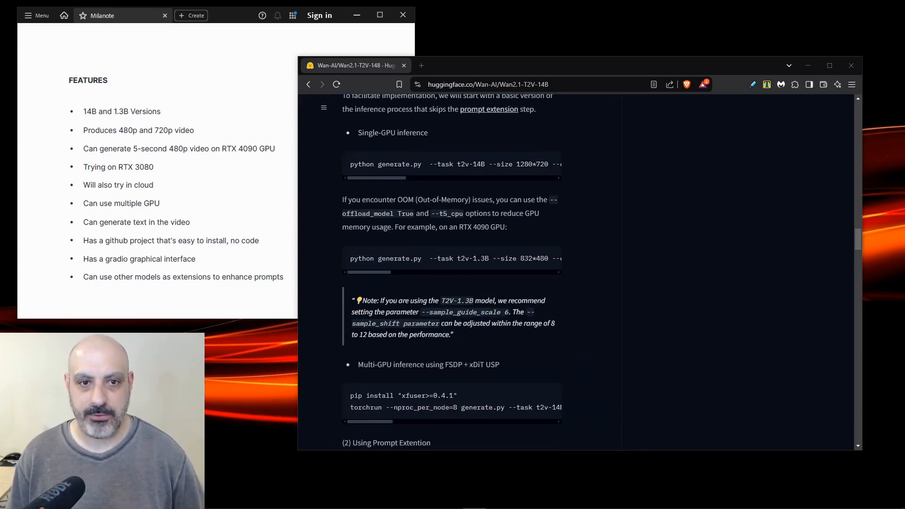
{"action": "scroll", "scroll_direction": "down", "scroll_amount": 3}
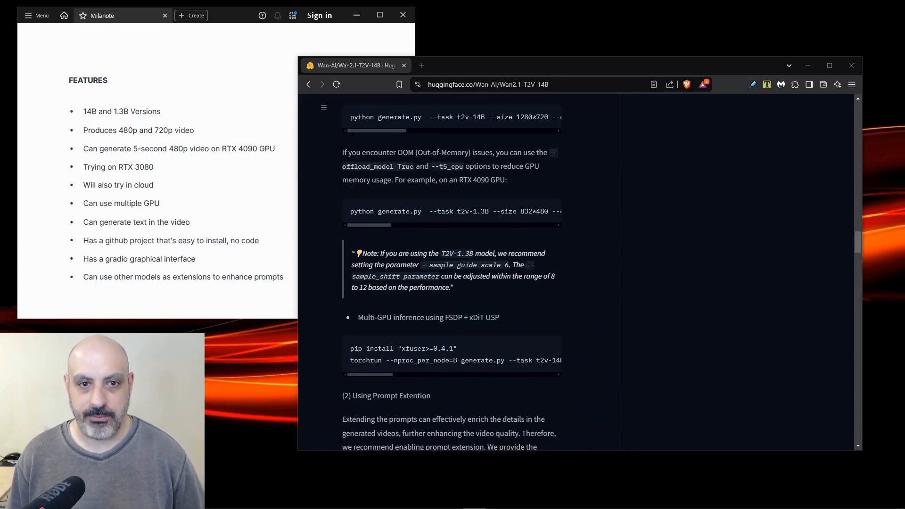
{"action": "scroll", "scroll_direction": "up", "scroll_amount": 3}
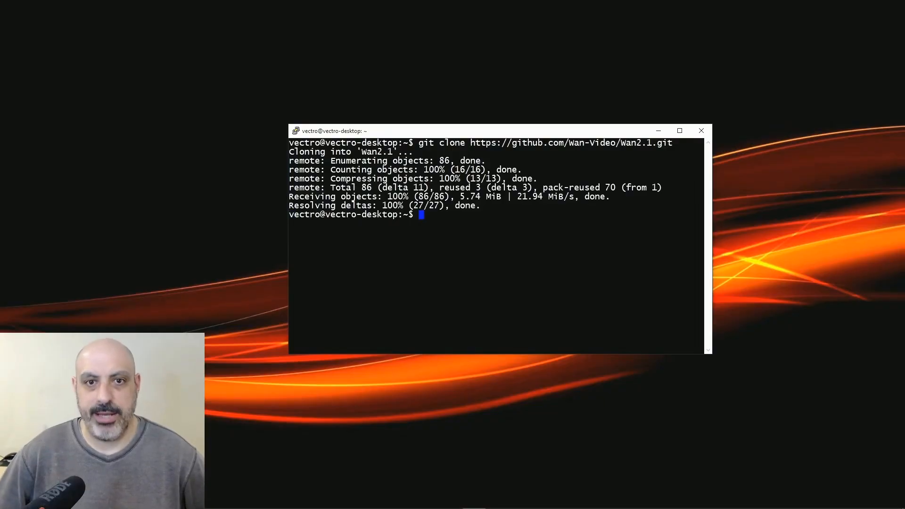
{"action": "key", "text": "Return"}
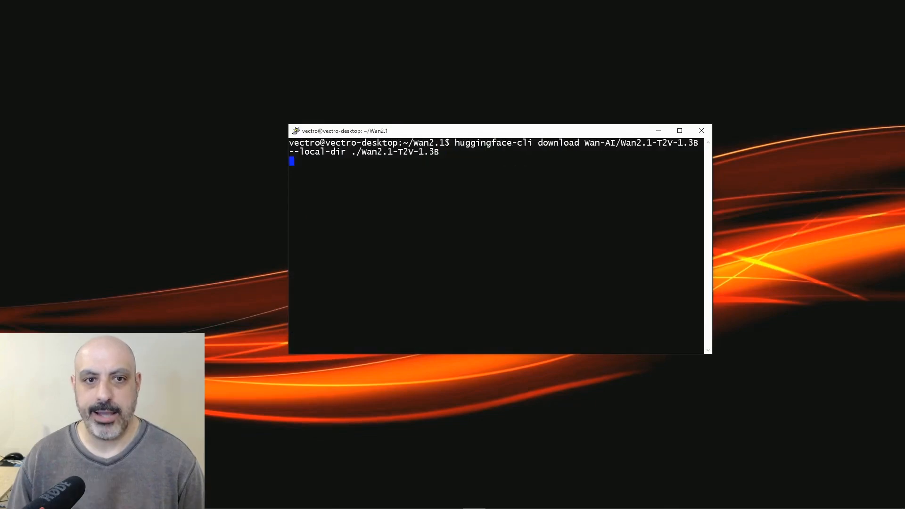
- Download the Wan2.1 T2V-1.3B model and run generate.py with the two boxing cats prompt
{"action": "key", "text": "Return"}
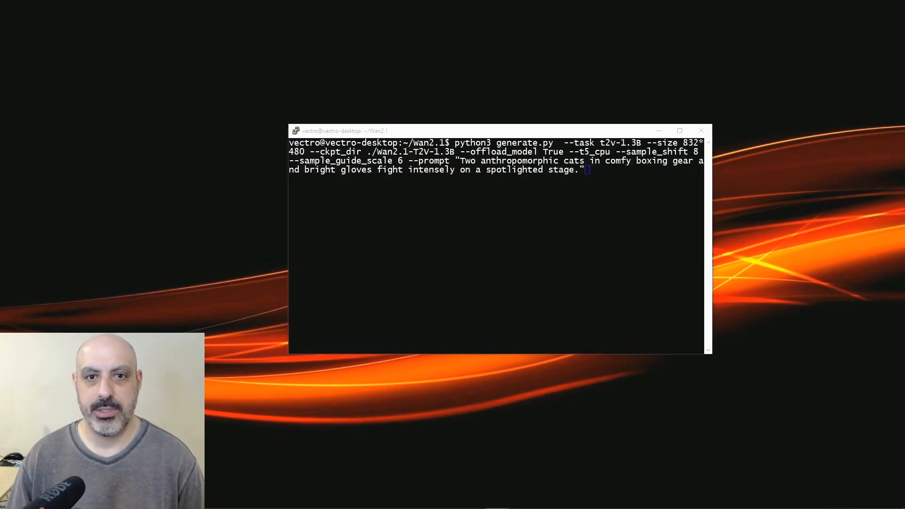
{"action": "key", "text": "Return"}
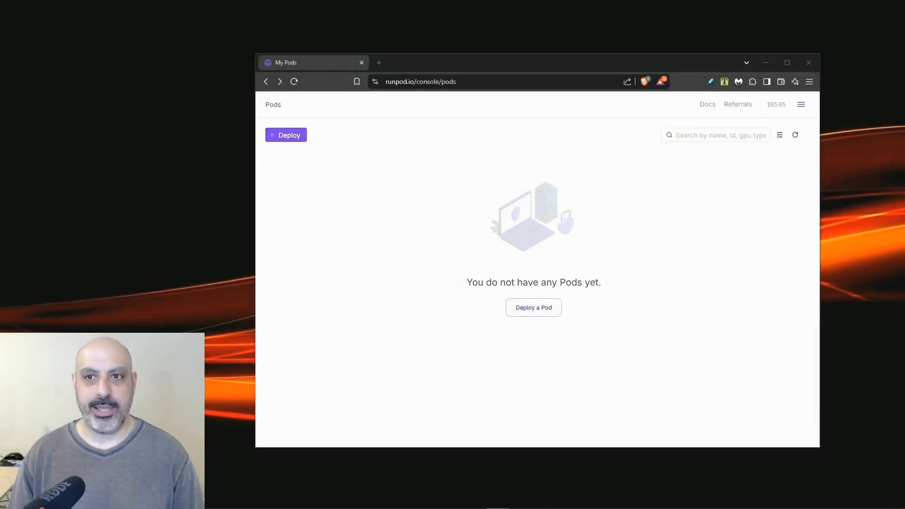
- Deploy a new GPU pod limited to global networking machines and choose the H100 NVL GPU
{"action": "left_click", "coordinate": [286, 135]}
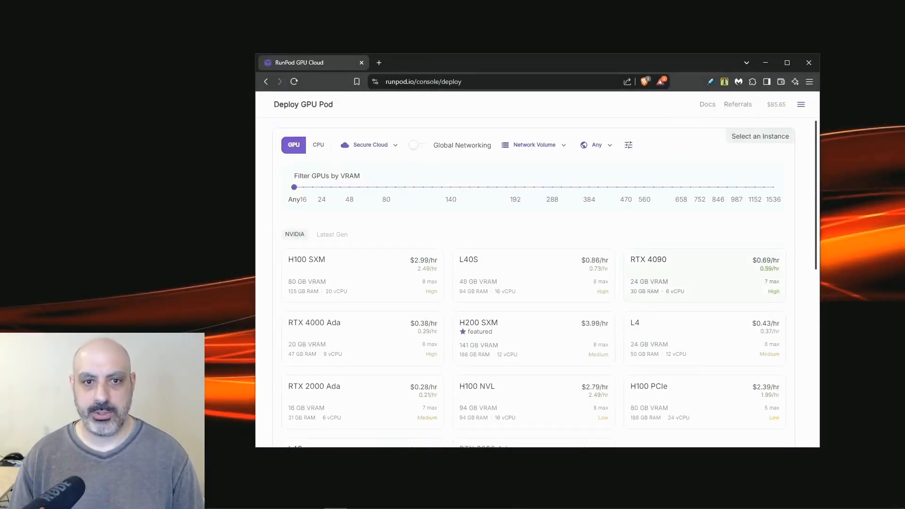
{"action": "left_click", "coordinate": [418, 145]}
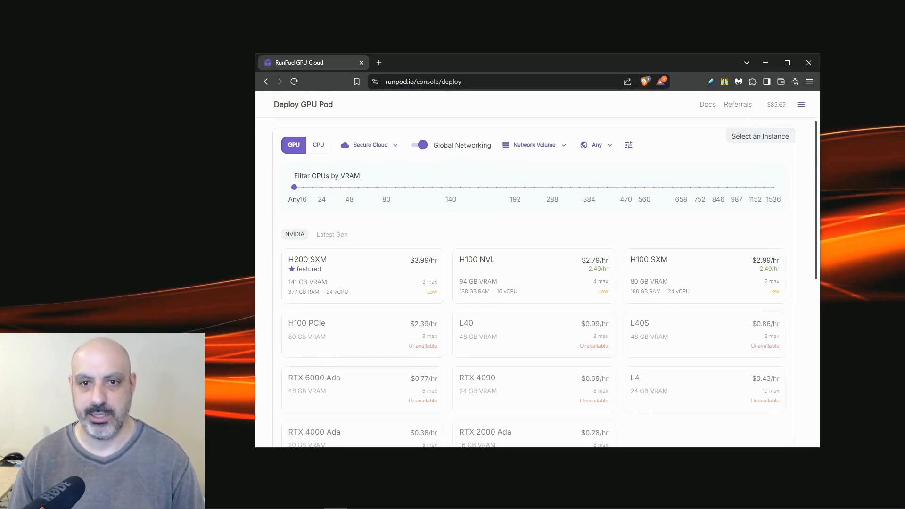
{"action": "left_click", "coordinate": [532, 276]}
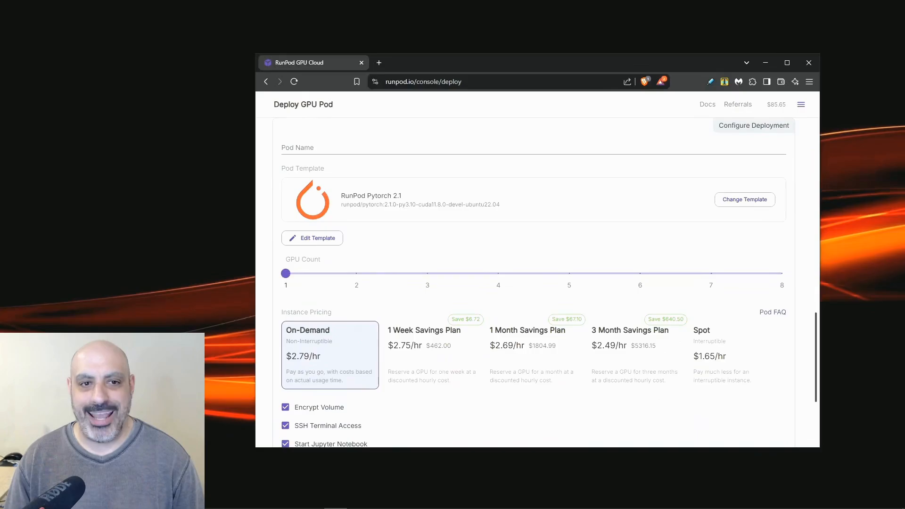
- Search the pod templates for Ubuntu, select it, and review the deployment summary
{"action": "left_click", "coordinate": [744, 199]}
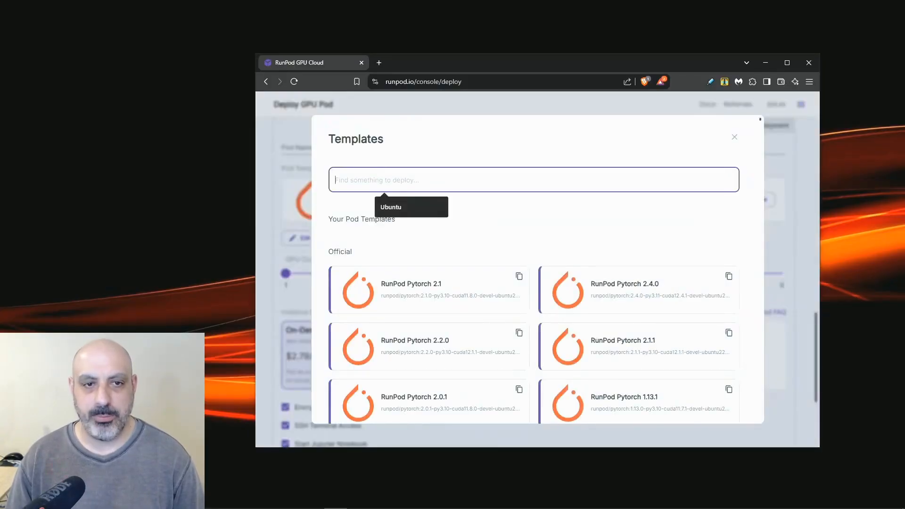
{"action": "type", "text": "Ubuntu"}
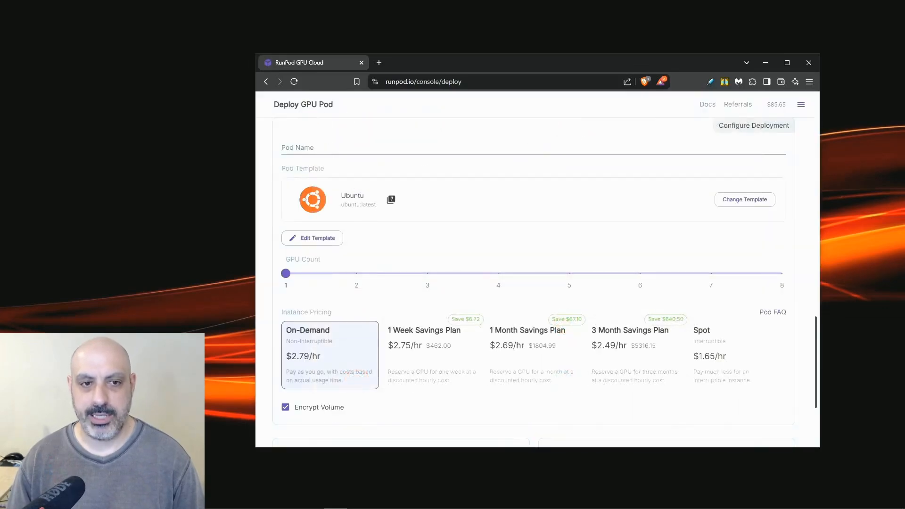
{"action": "scroll", "scroll_direction": "down", "scroll_amount": 3}
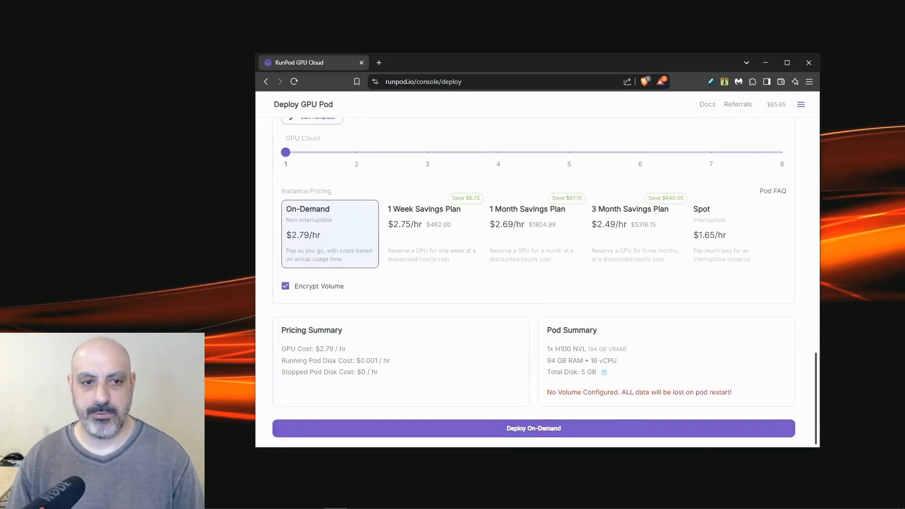
{"action": "scroll", "scroll_direction": "up", "scroll_amount": 3}
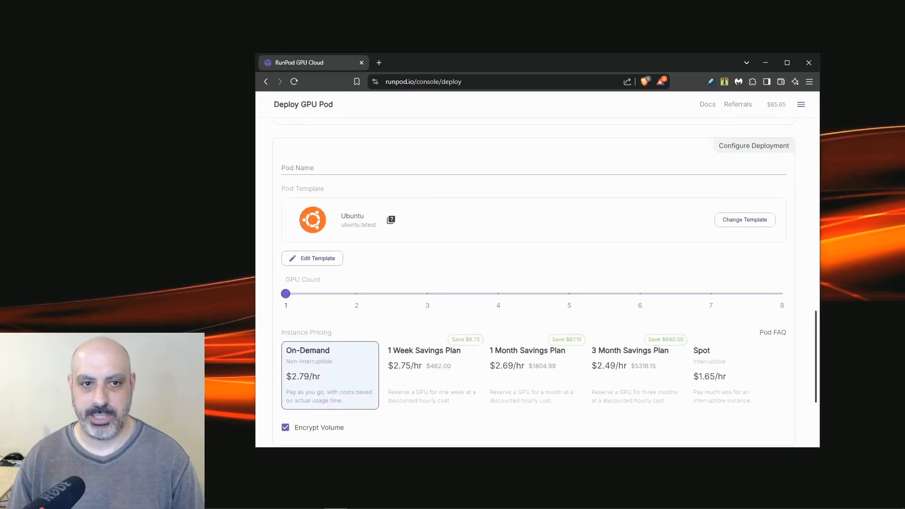
- Override the Ubuntu template with 500 GB container and volume disks and apply the overrides
{"action": "left_click", "coordinate": [312, 258]}
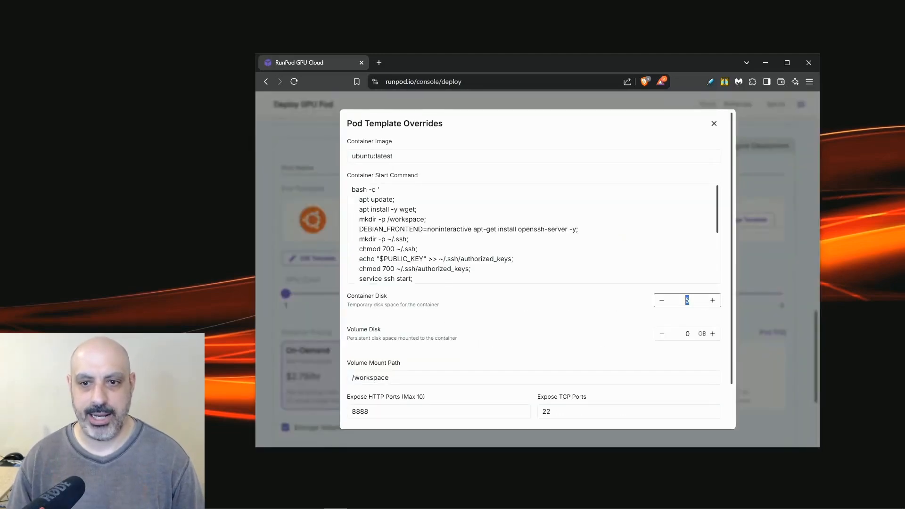
{"action": "type", "text": "500"}
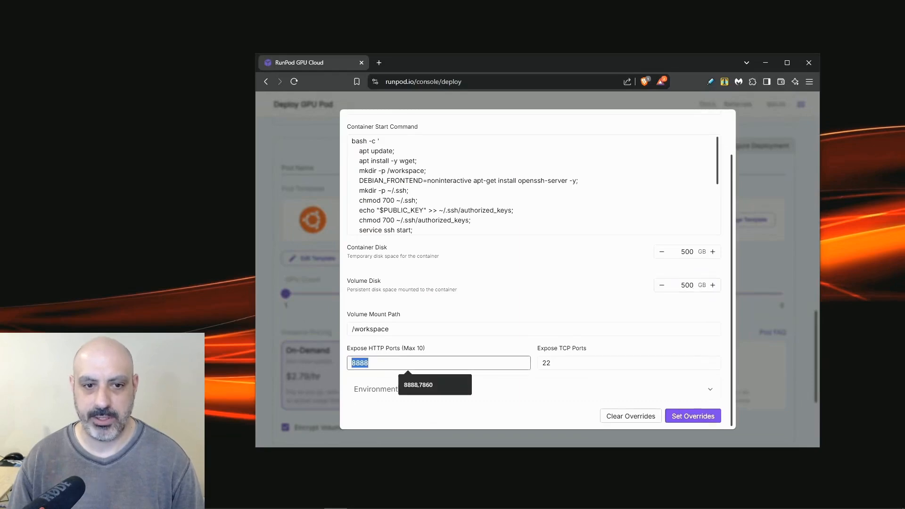
{"action": "left_click", "coordinate": [692, 415]}
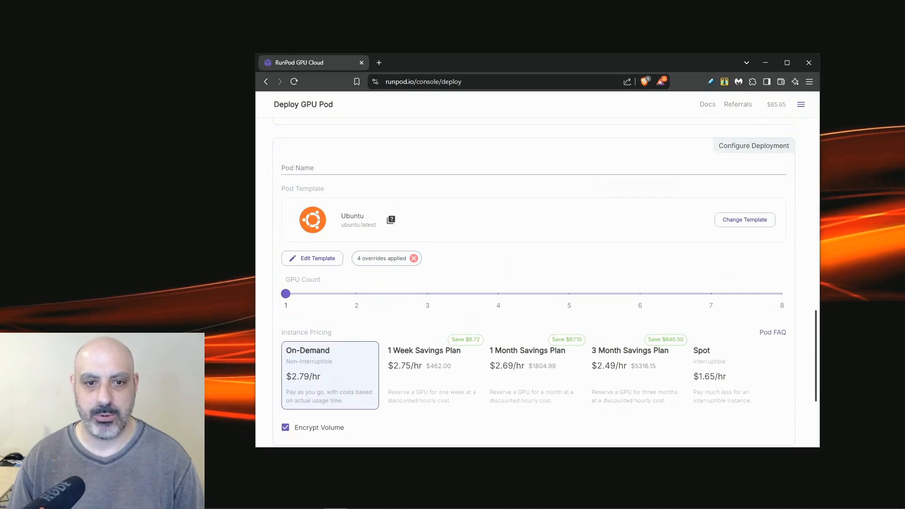
{"action": "scroll", "scroll_direction": "down", "scroll_amount": 3}
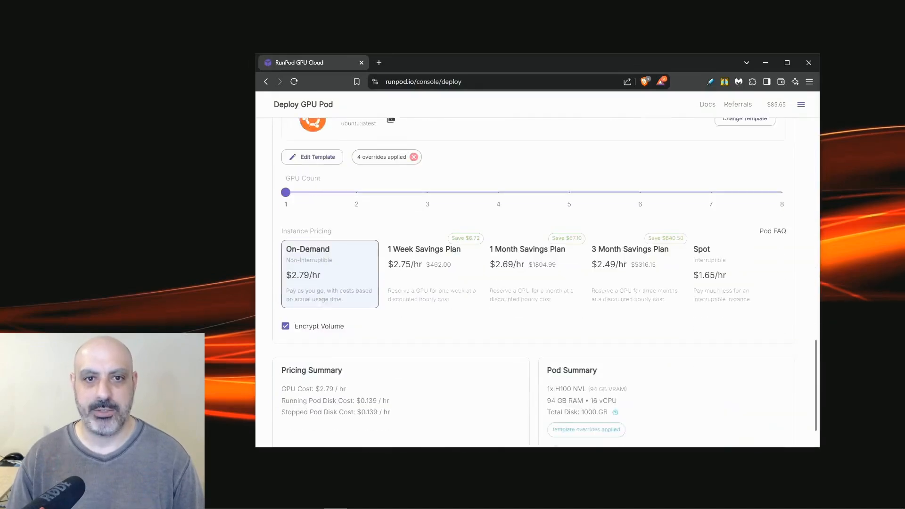
- Deploy the H100 pod on demand and expand the Ubuntu pod's details in My Pods
{"action": "scroll", "scroll_direction": "down", "scroll_amount": 3}
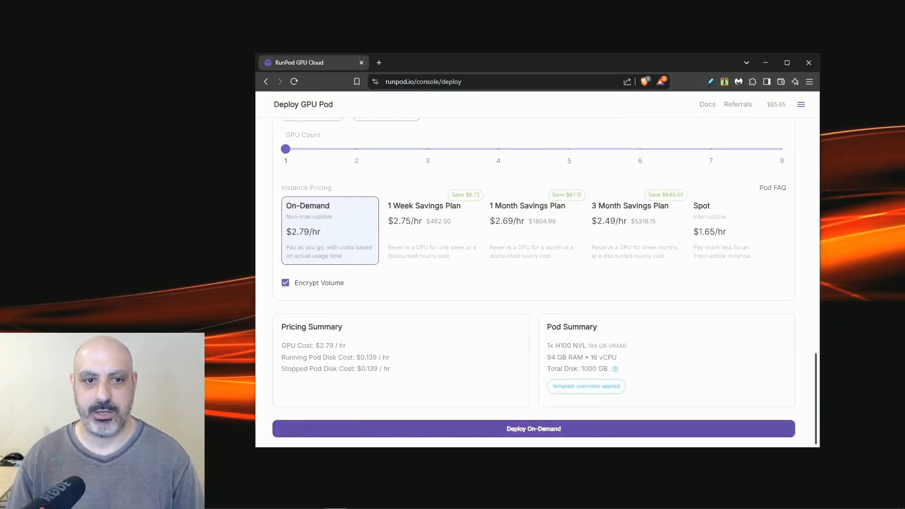
{"action": "left_click", "coordinate": [532, 428]}
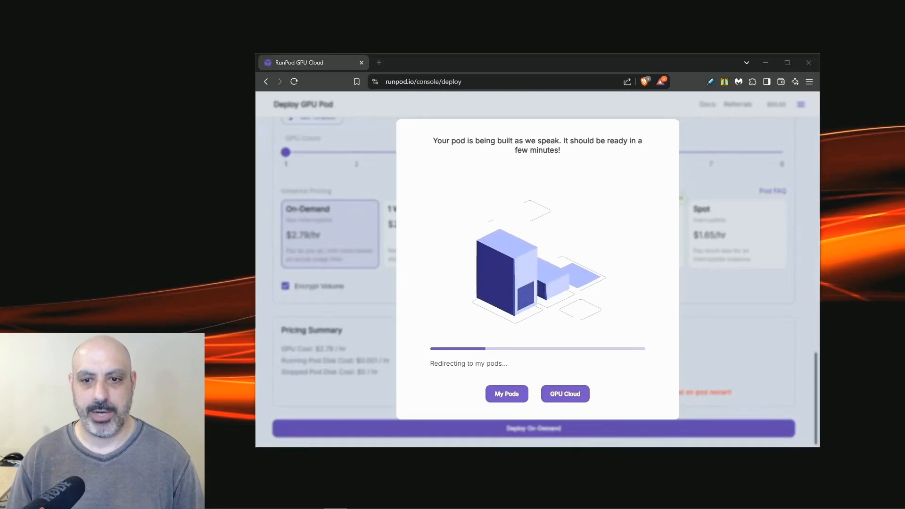
{"action": "left_click", "coordinate": [506, 394]}
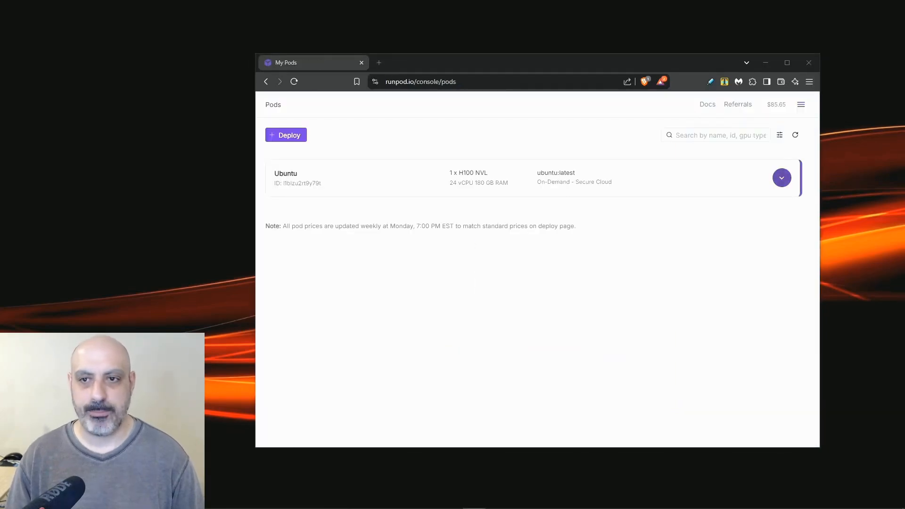
{"action": "left_click", "coordinate": [782, 178]}
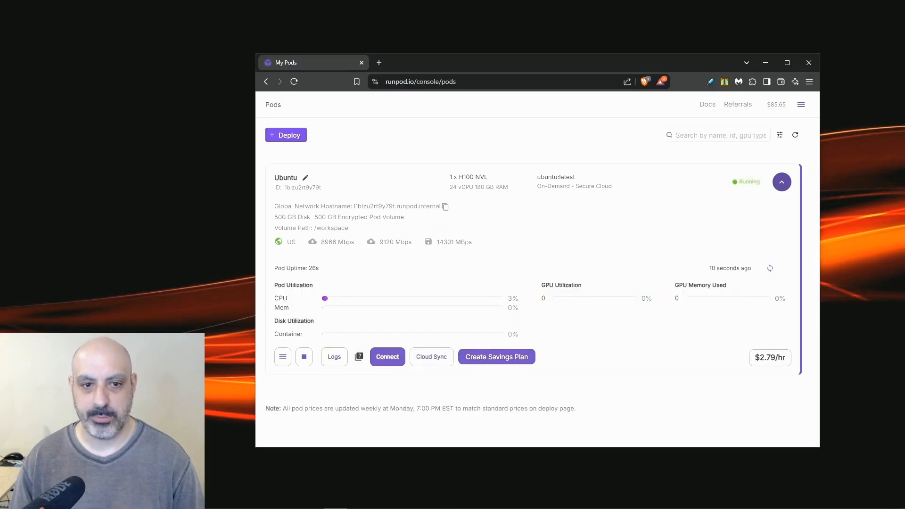
- Connect to the pod and start its Web Terminal to get a root shell
{"action": "left_click", "coordinate": [387, 356]}
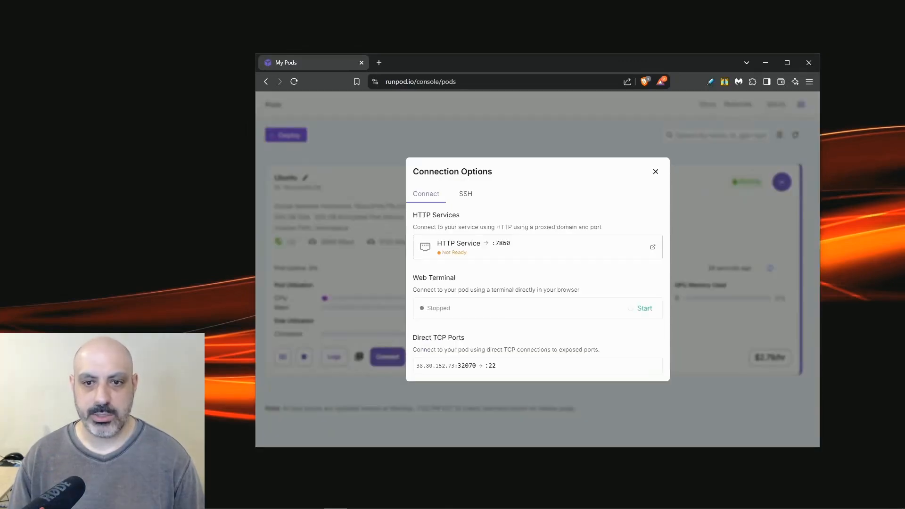
{"action": "double_click", "coordinate": [418, 366]}
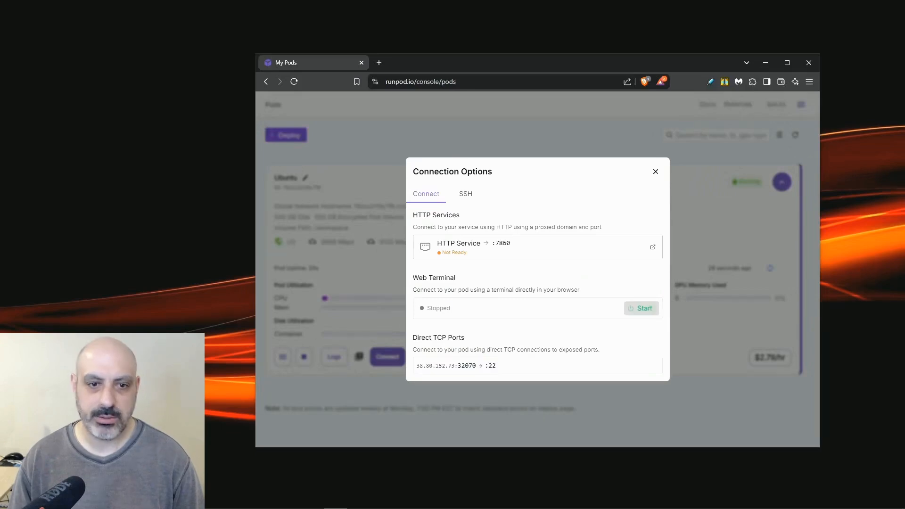
{"action": "left_click", "coordinate": [641, 308]}
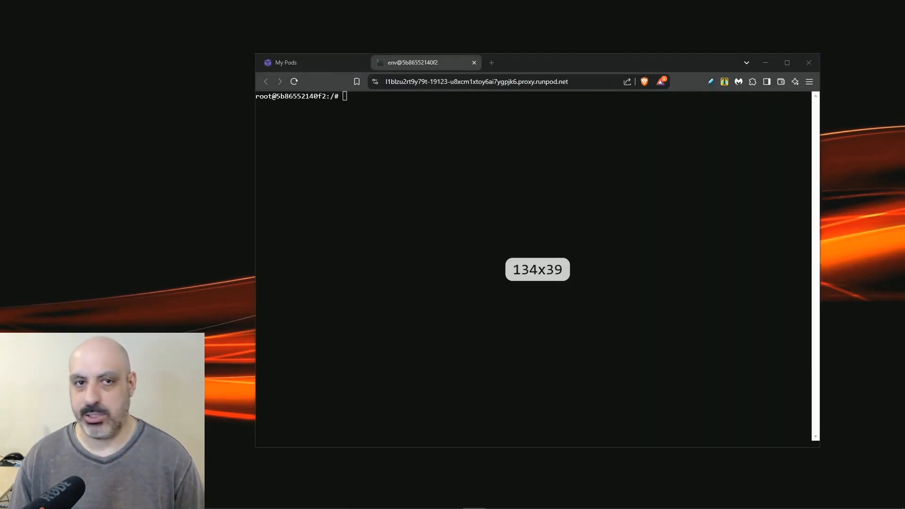
- Run apt update, install git and supporting packages, then switch to the new vectro user
{"action": "type", "text": "apt update"}
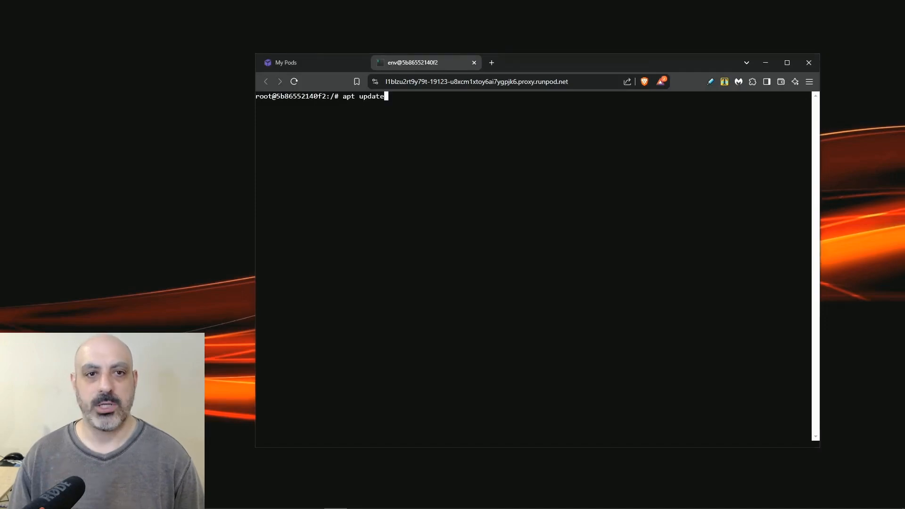
{"action": "key", "text": "Return"}
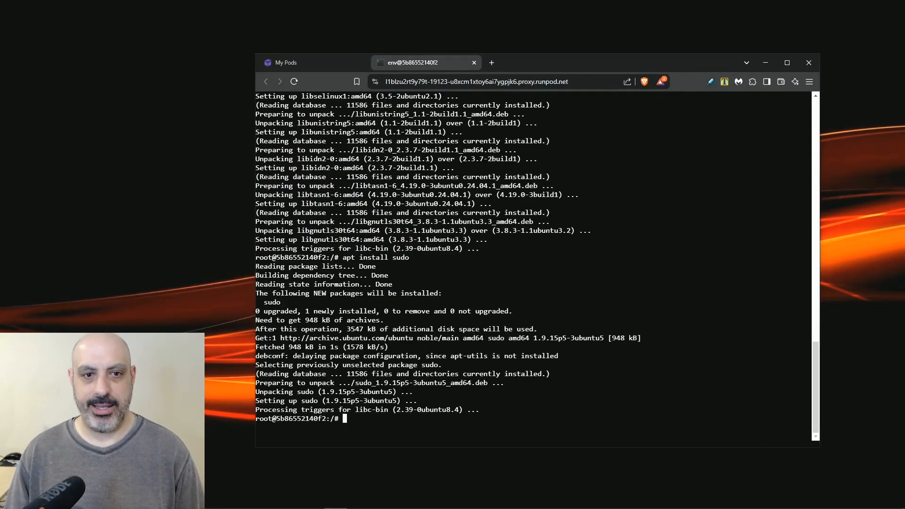
{"action": "type", "text": "apt install git"}
{"action": "type", "text": "apt install python3.12-venv"}
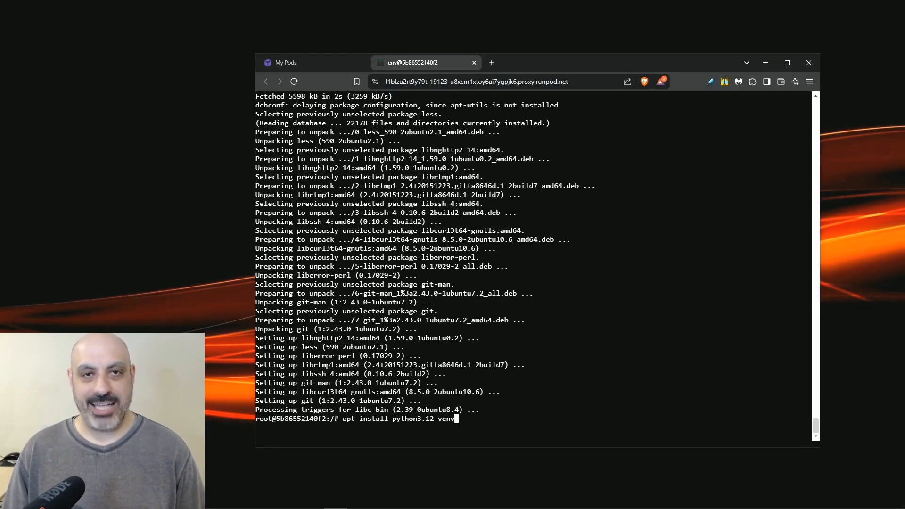
{"action": "key", "text": "Return"}
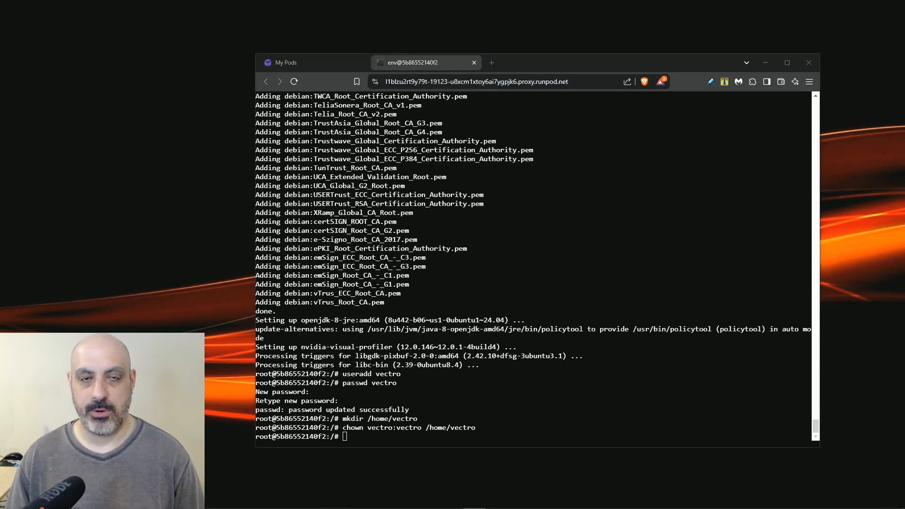
{"action": "key", "text": "Return"}
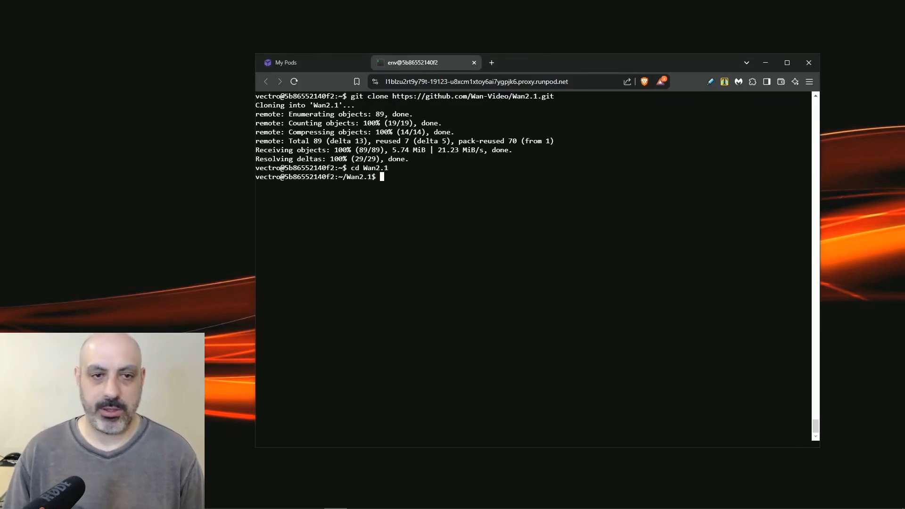
- Create the myenv virtual environment, install torch, torchvision, torchaudio and modelscope
{"action": "type", "text": "python3 -m venv myenv"}
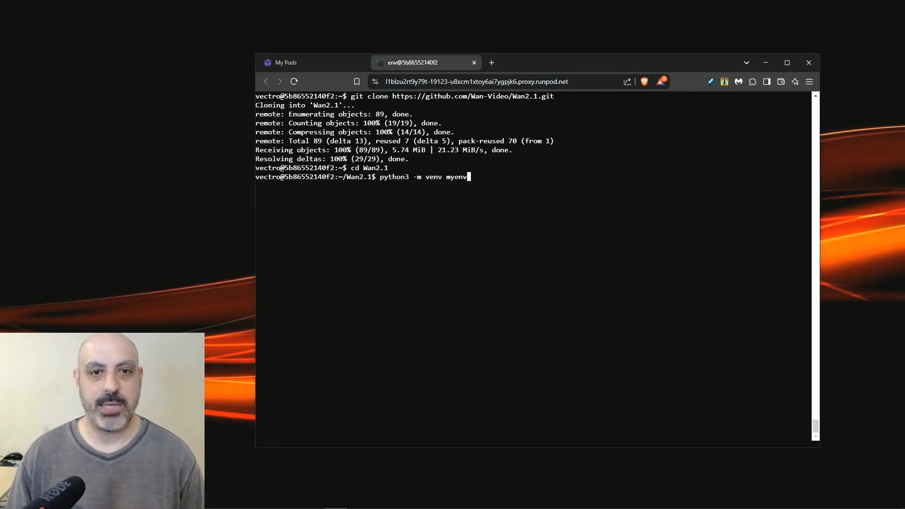
{"action": "key", "text": "Return"}
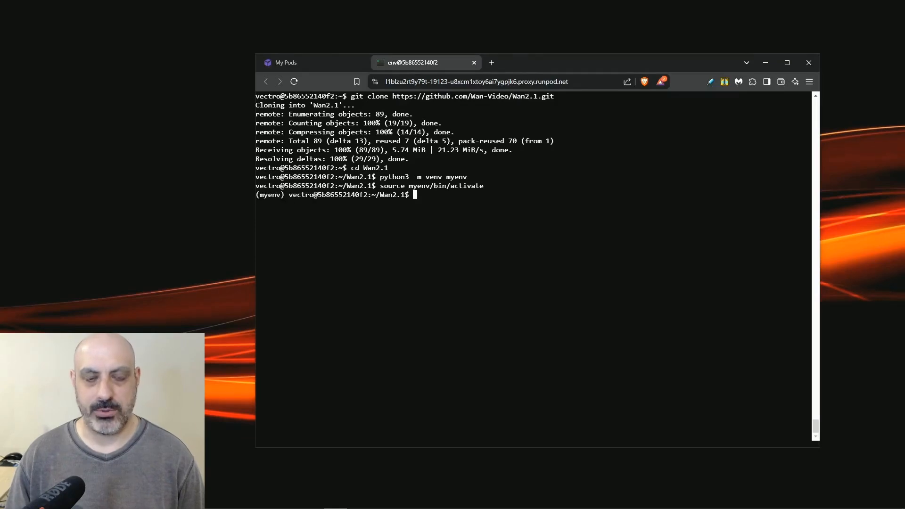
{"action": "type", "text": "pip install torch torchvision torchaudio"}
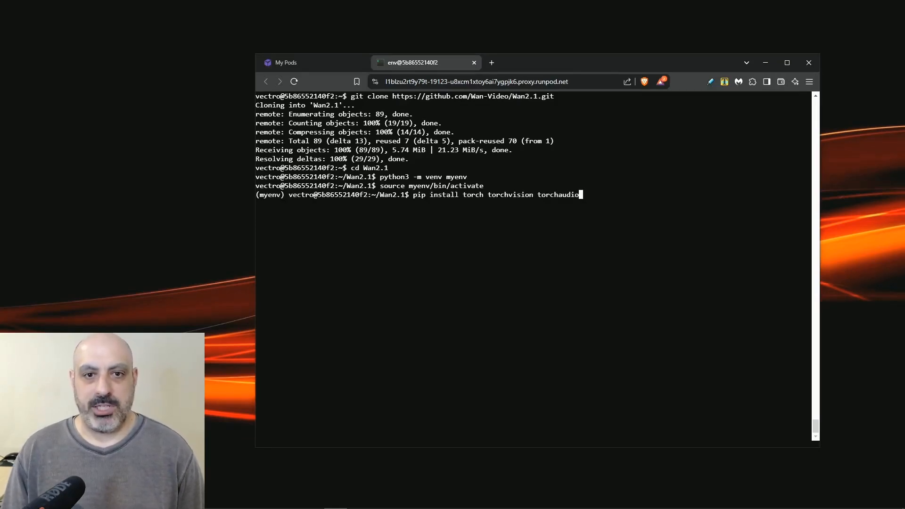
{"action": "key", "text": "Return"}
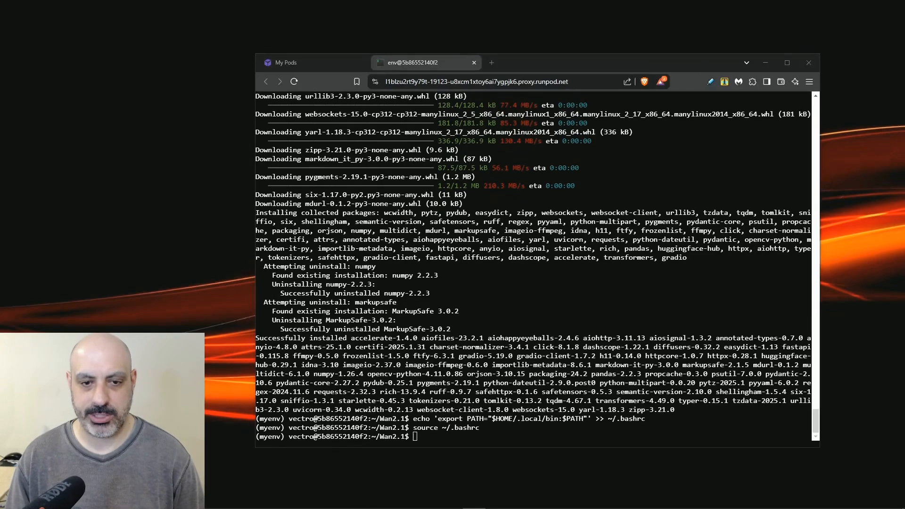
{"action": "type", "text": "pip install modelscope"}
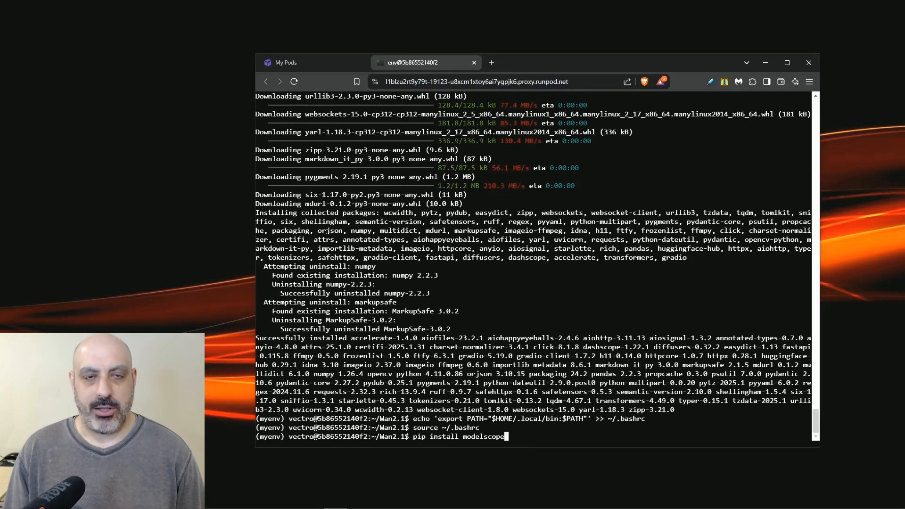
{"action": "key", "text": "Return"}
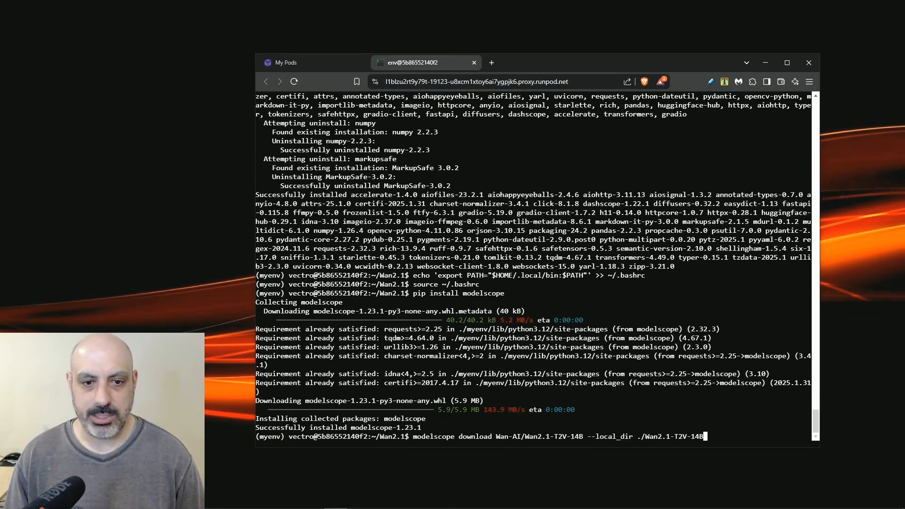
- Start the modelscope download of Wan-AI/Wan2.1-T2V-14B into ./Wan2.1-T2V-14B
{"action": "key", "text": "Return"}
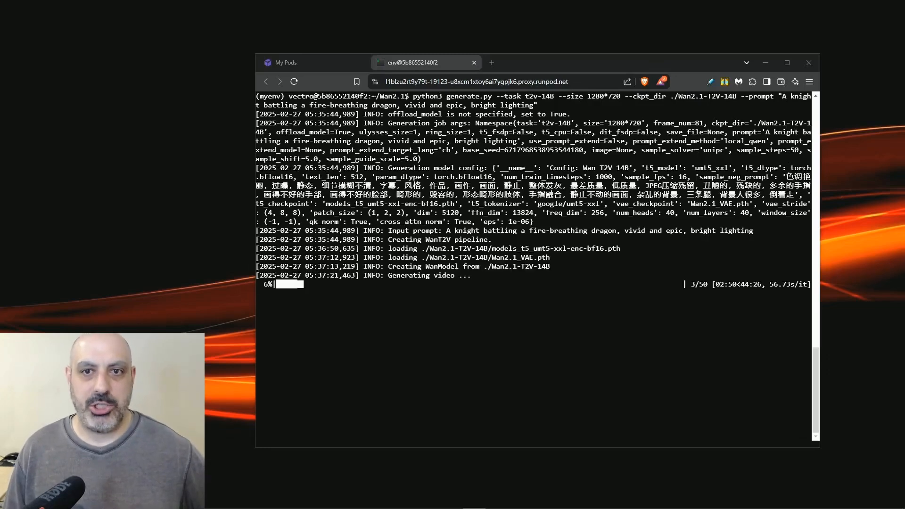
- Switch to the Wan2.1 T2V-14B Gradio web interface in the browser
{"action": "left_click", "coordinate": [543, 59]}
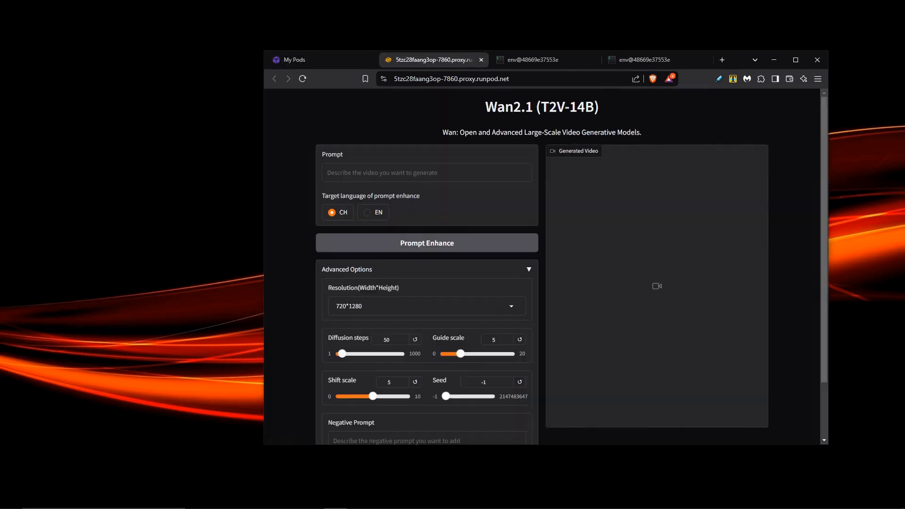
- Enter the red-ball-on-grassy-field prompt with English enhancement and scroll toward the diffusion steps and Generate controls
{"action": "type", "text": "A red ball bouncing across a grassy field under a bright blue sky, with a gentle breeze rustling the blades."}
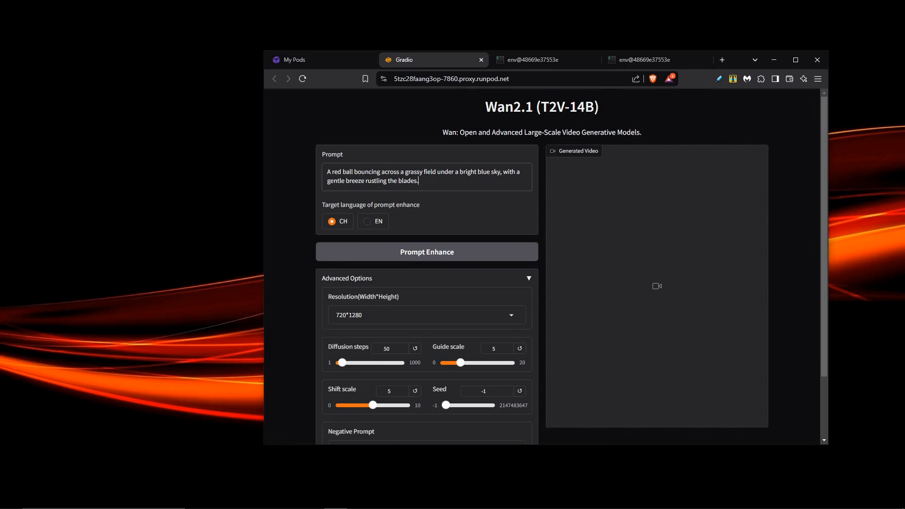
{"action": "left_click", "coordinate": [366, 220]}
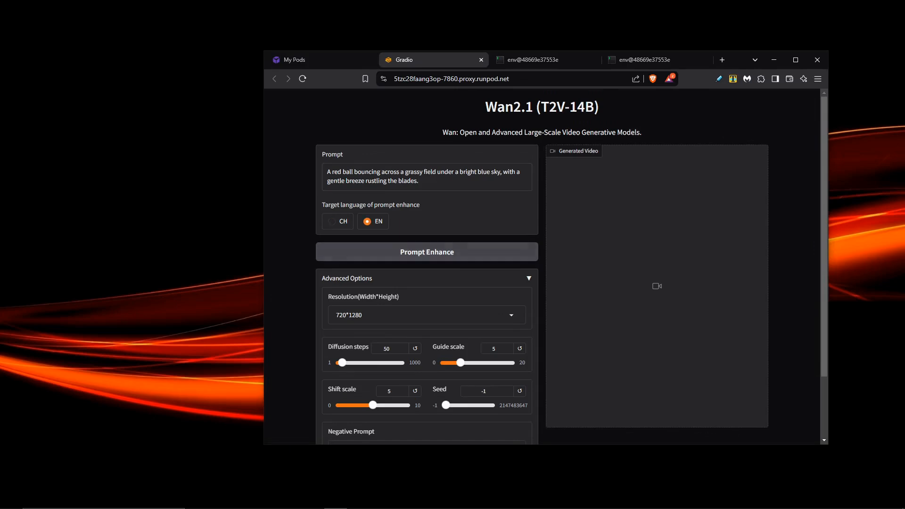
{"action": "scroll", "scroll_direction": "down", "scroll_amount": 3}
{"action": "type", "text": "80"}
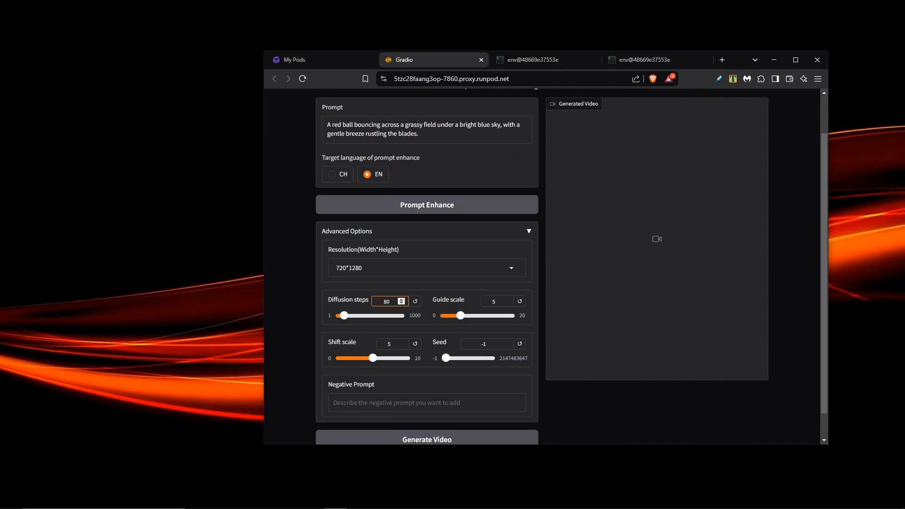
{"action": "scroll", "scroll_direction": "down", "scroll_amount": 3}
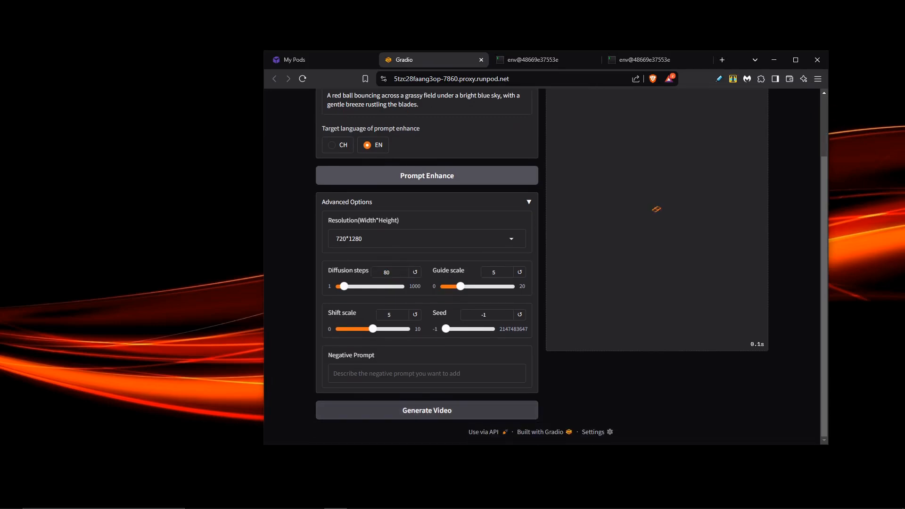